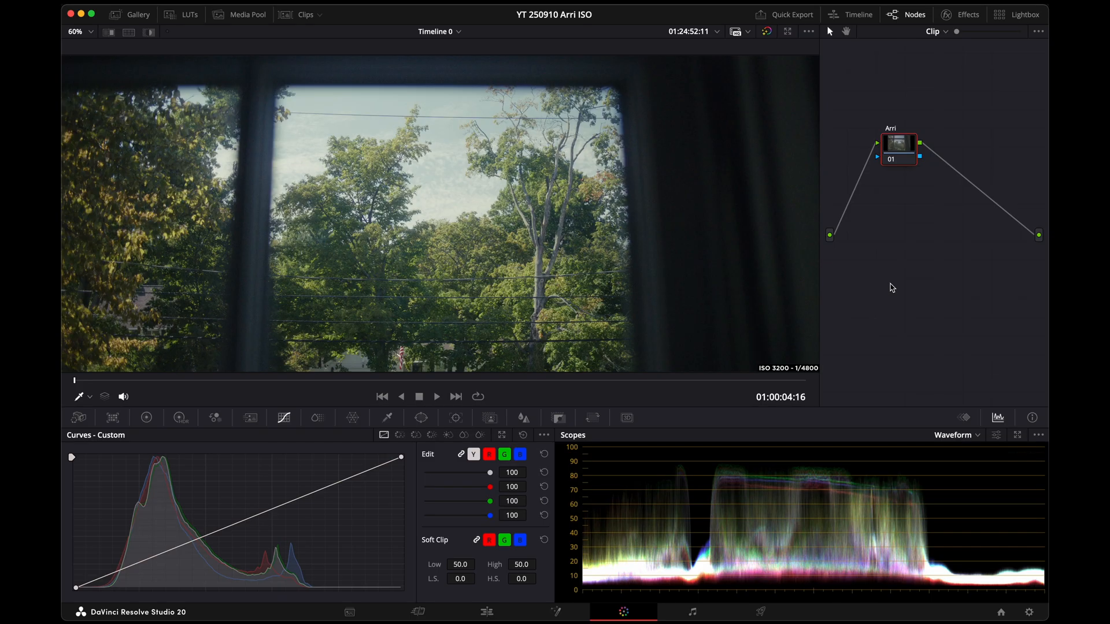
mouse_move(854, 366)
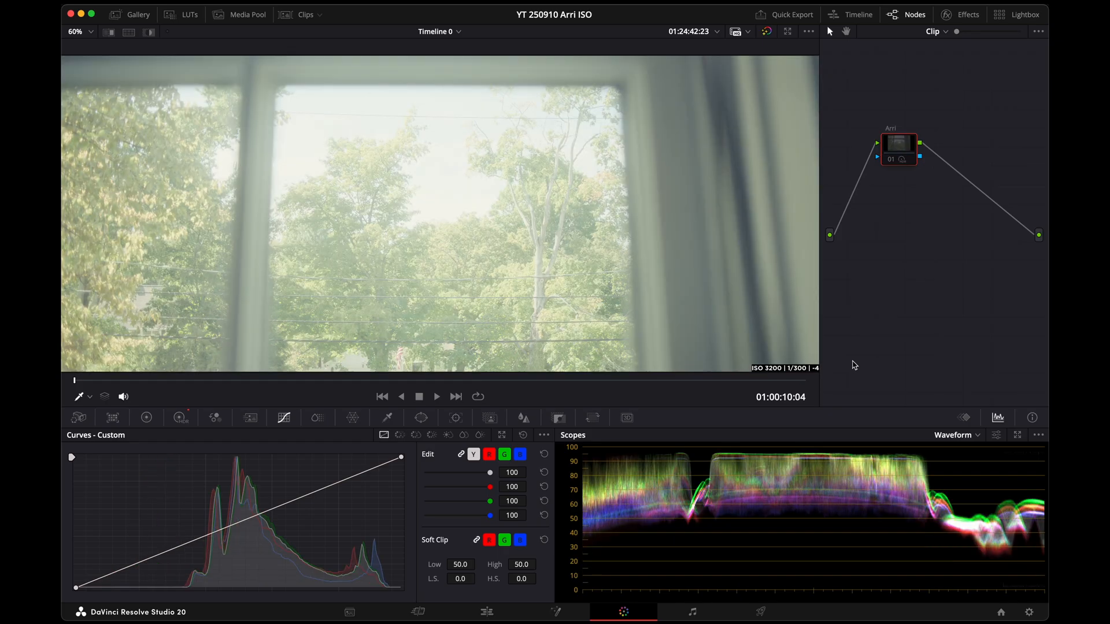
mouse_move(806, 390)
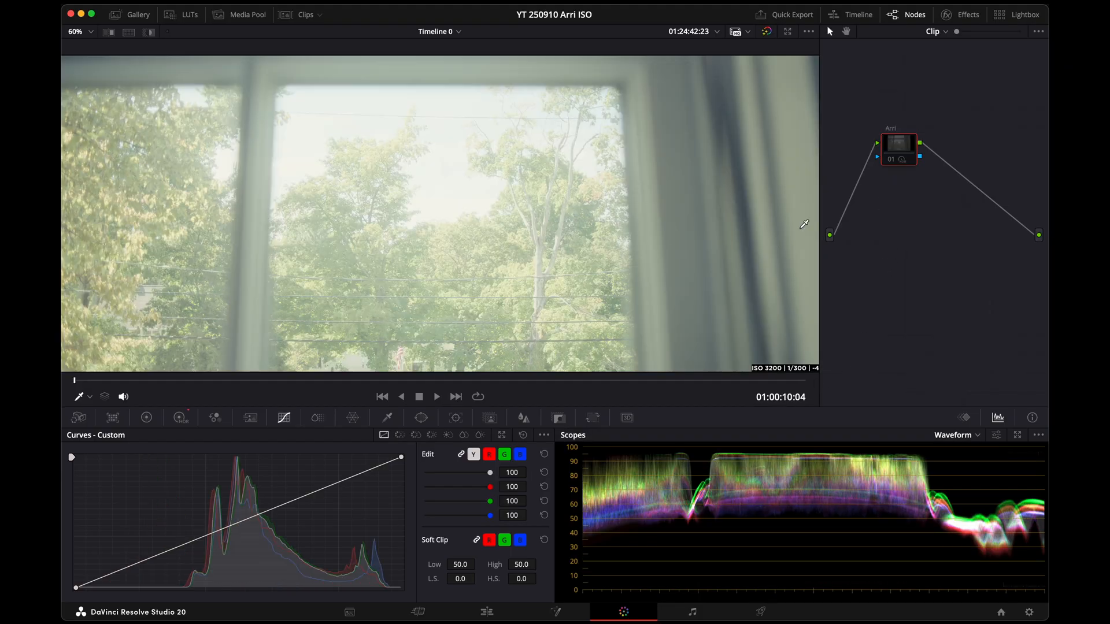
mouse_move(926, 279)
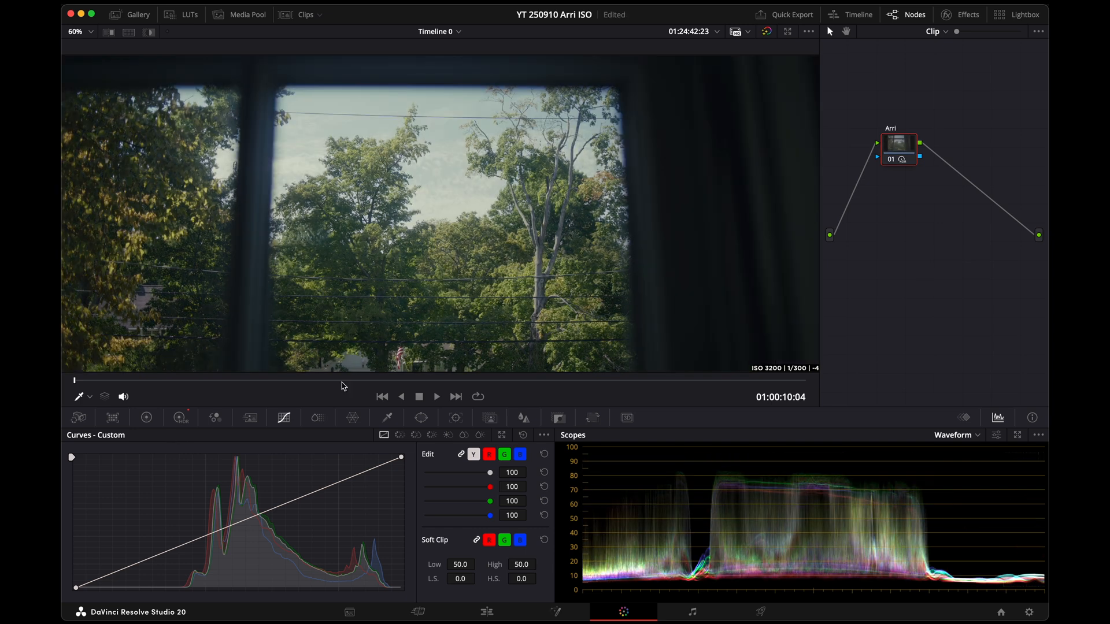
mouse_move(916, 352)
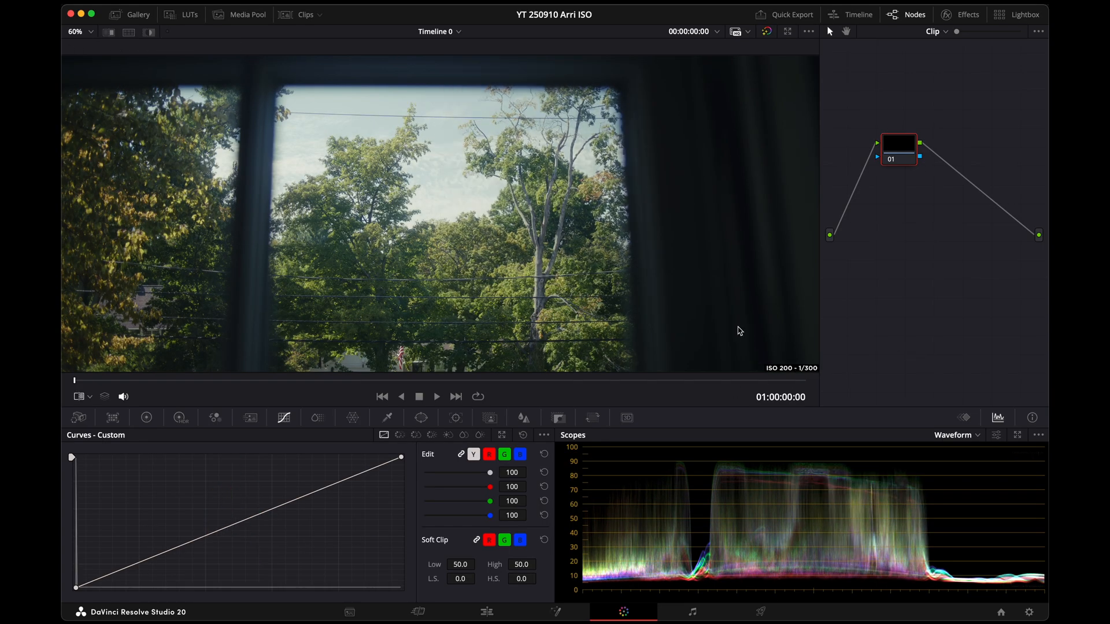
mouse_move(705, 236)
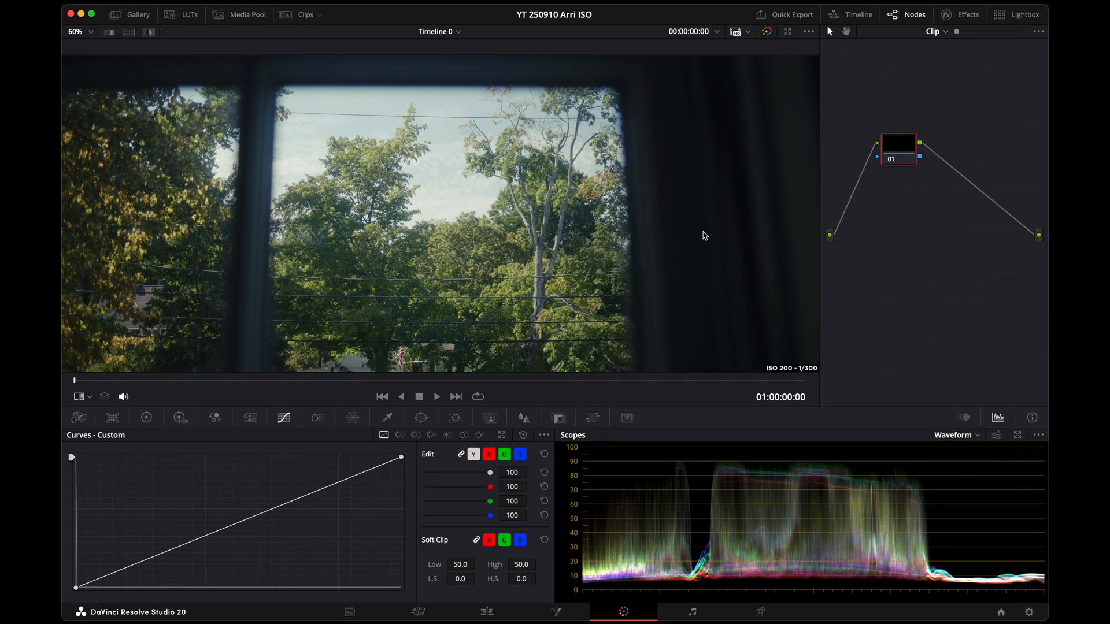
mouse_move(758, 208)
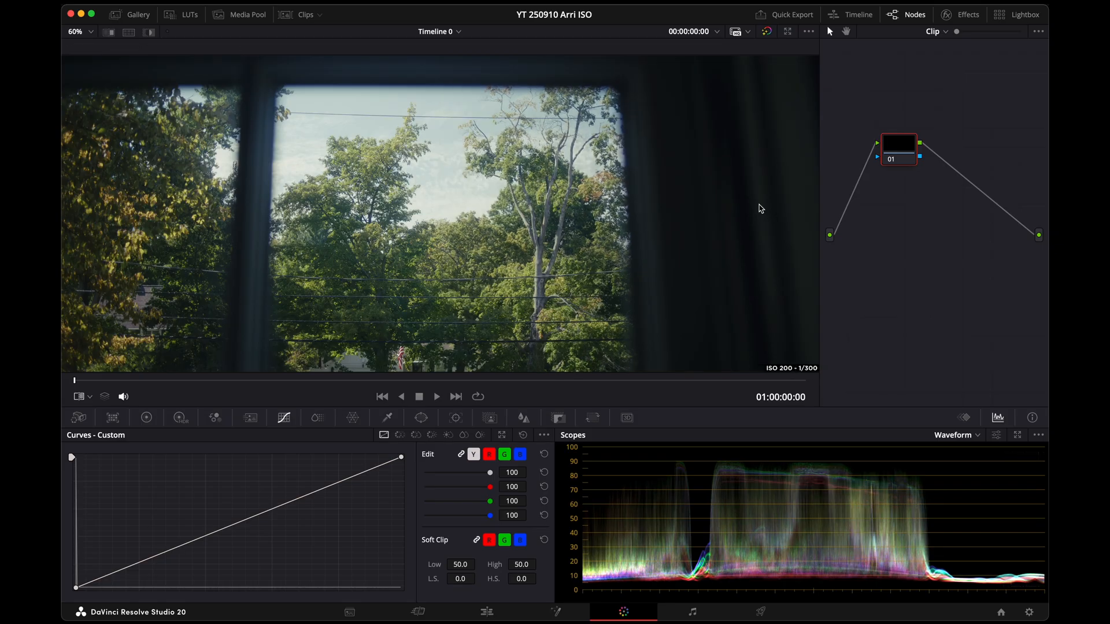
Wipe the viewer against the still to compare exposures, then jump to the ISO 3200 clip at Marker 2
left_click(108, 33)
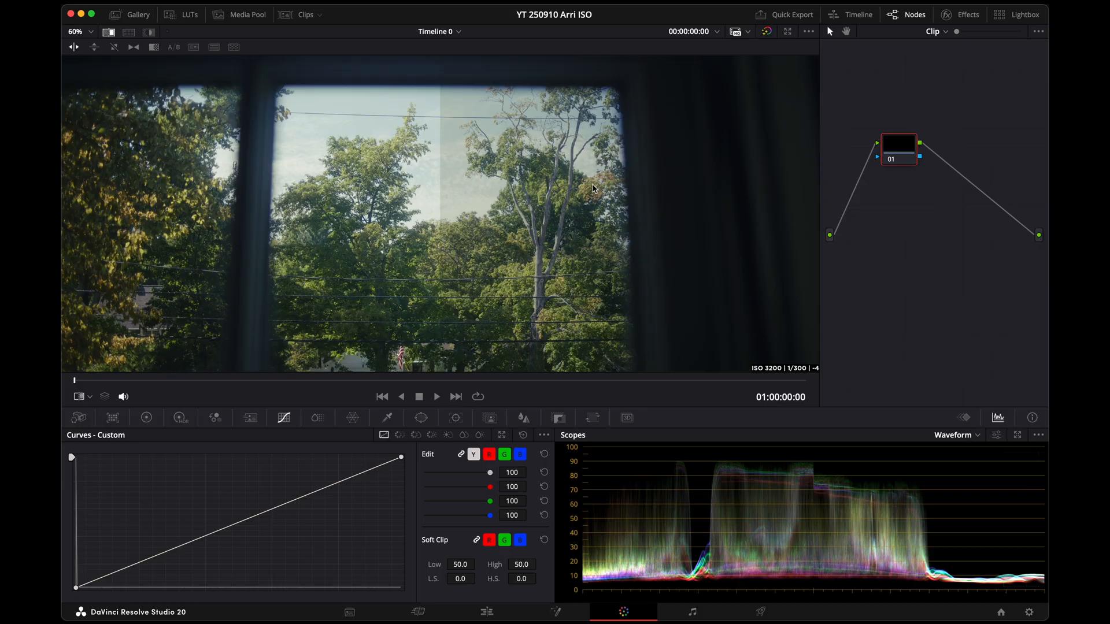
mouse_move(498, 151)
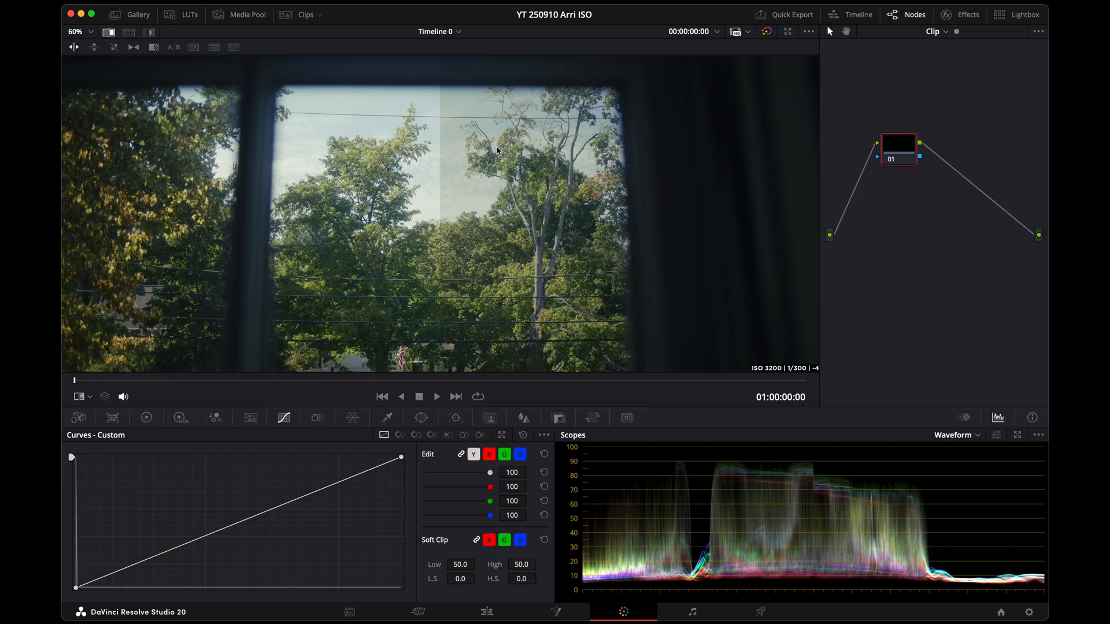
mouse_move(477, 124)
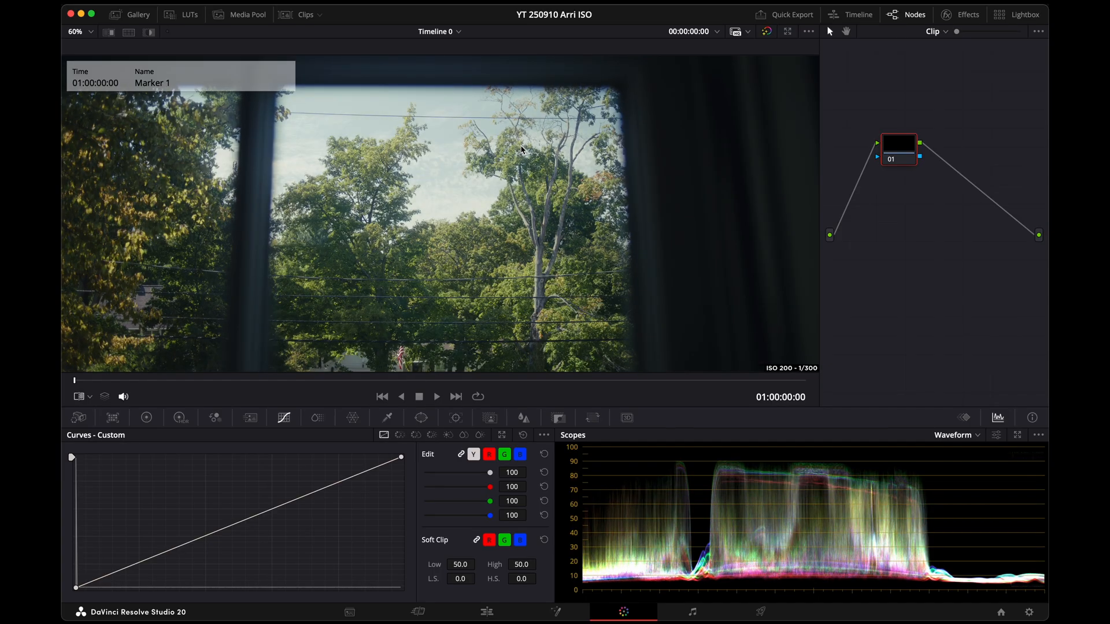
mouse_move(910, 273)
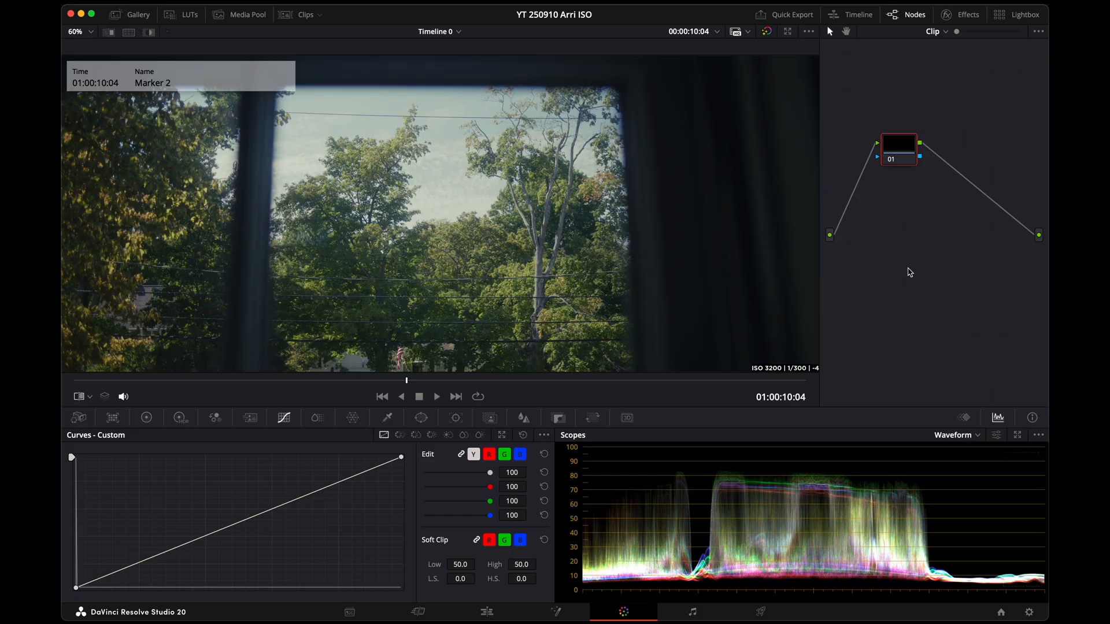
mouse_move(1011, 253)
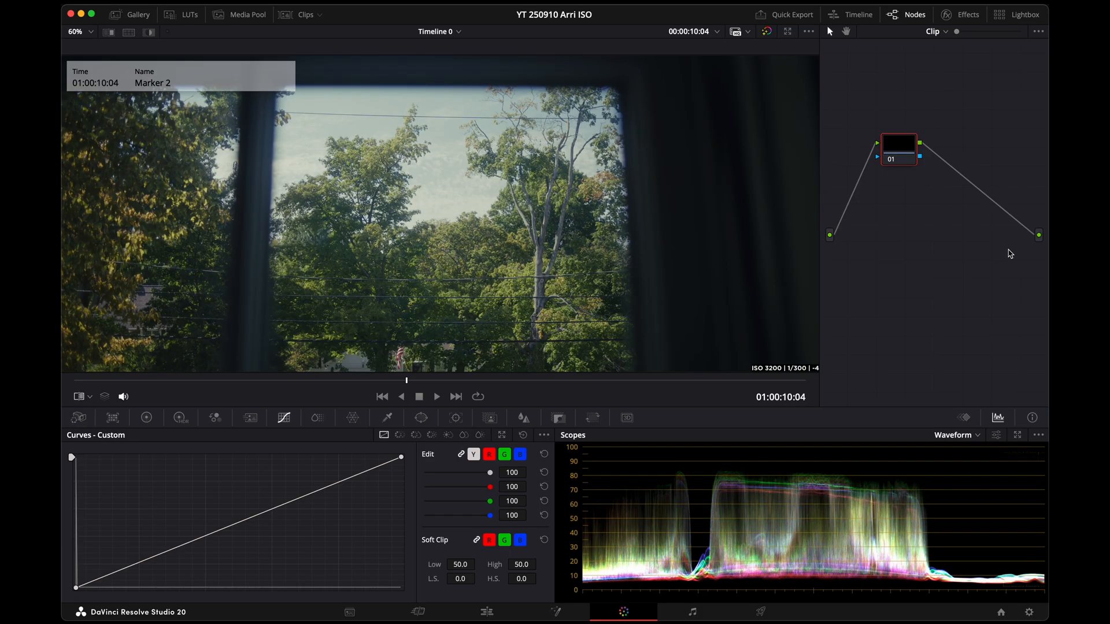
left_click(382, 397)
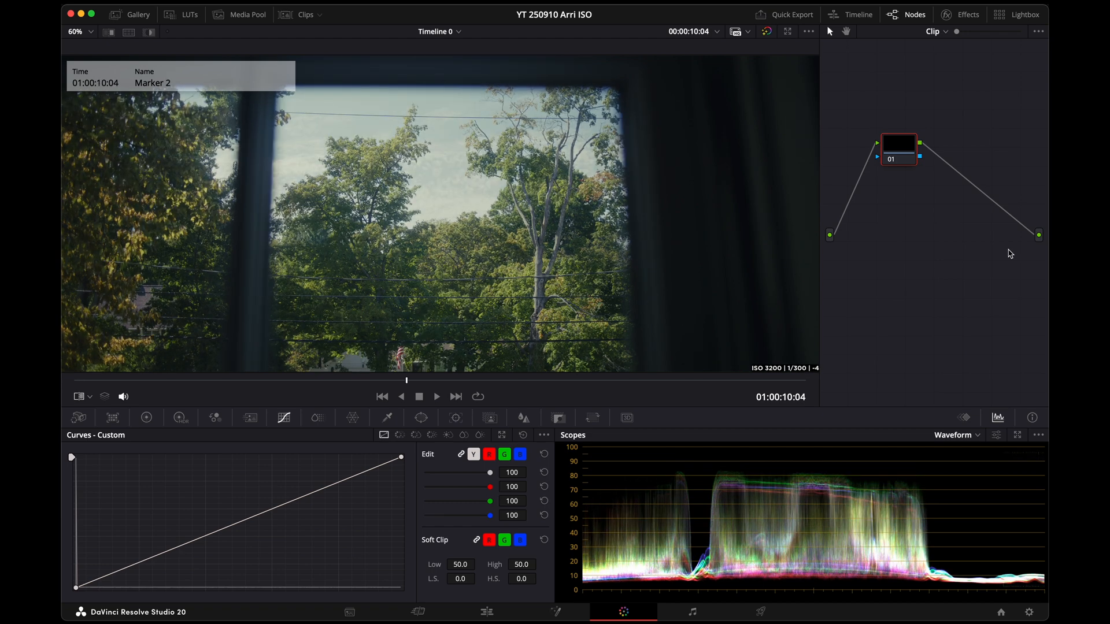
mouse_move(853, 367)
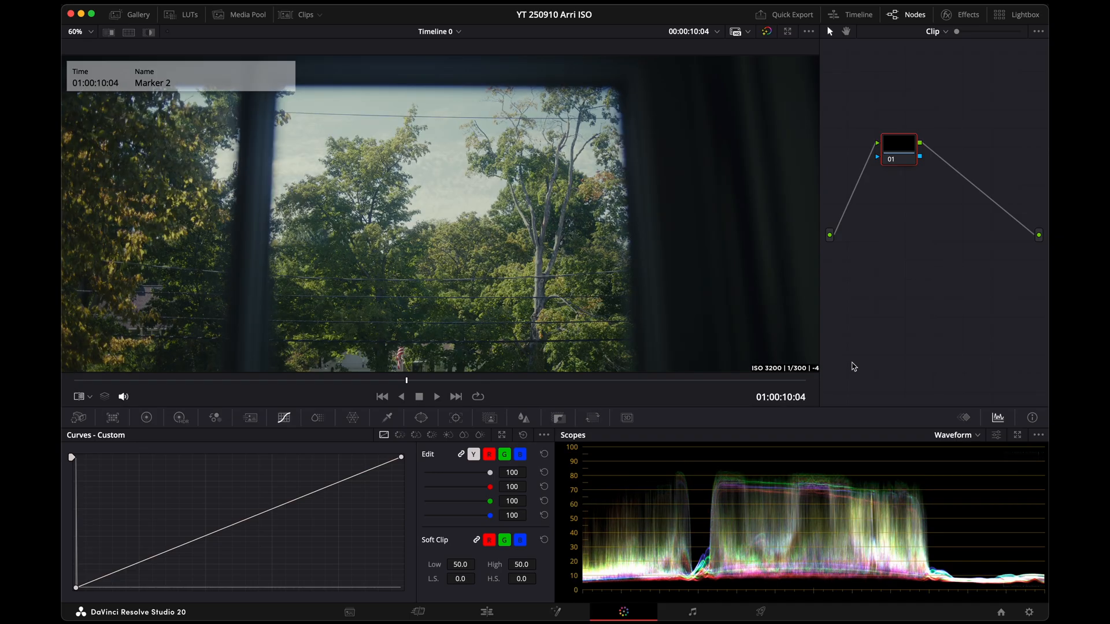
mouse_move(792, 394)
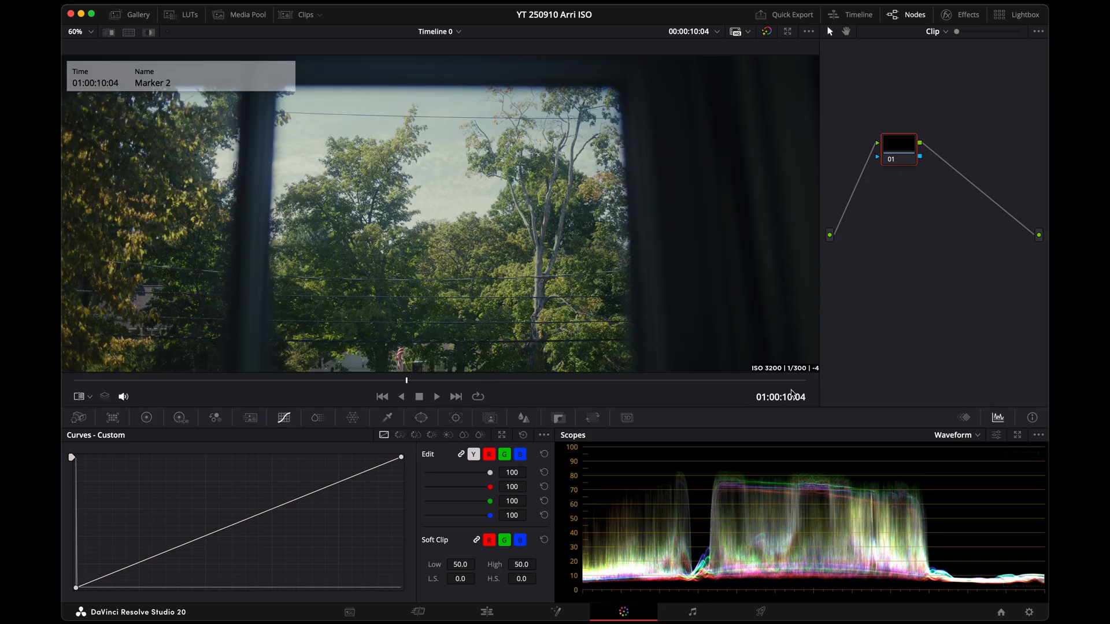
Jump back to the ISO 200 1/300 clip at Marker 1
left_click(382, 397)
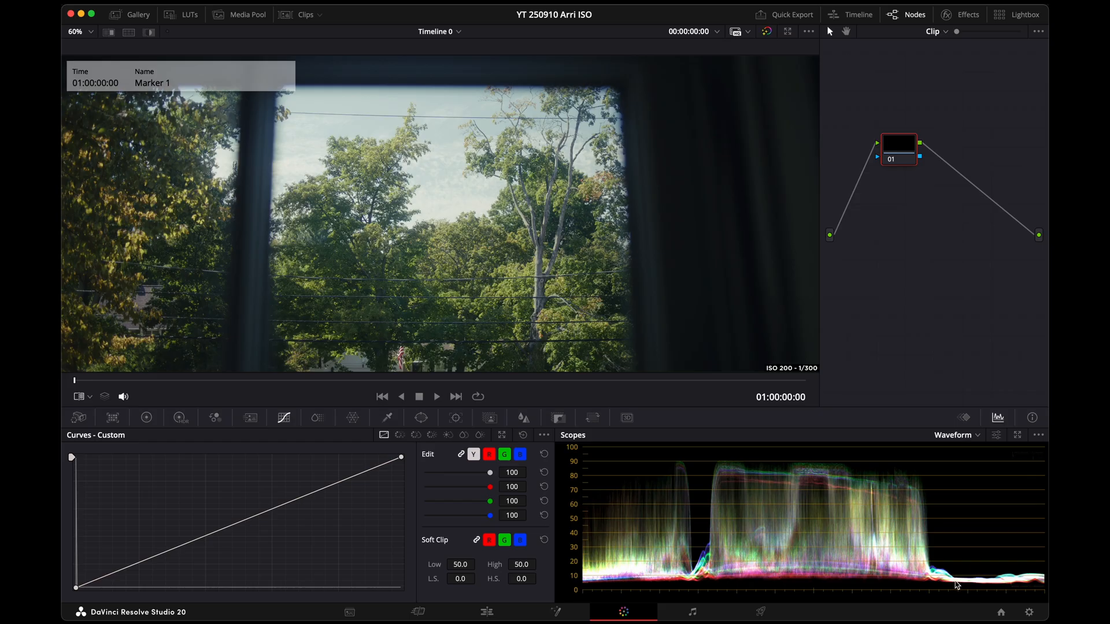
mouse_move(974, 368)
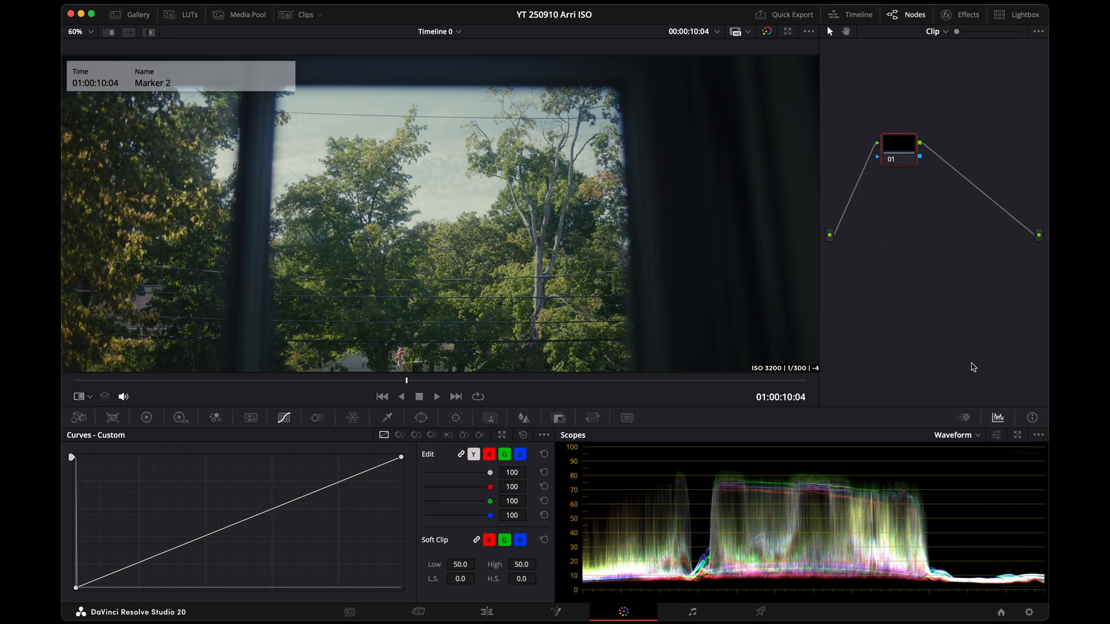
mouse_move(784, 383)
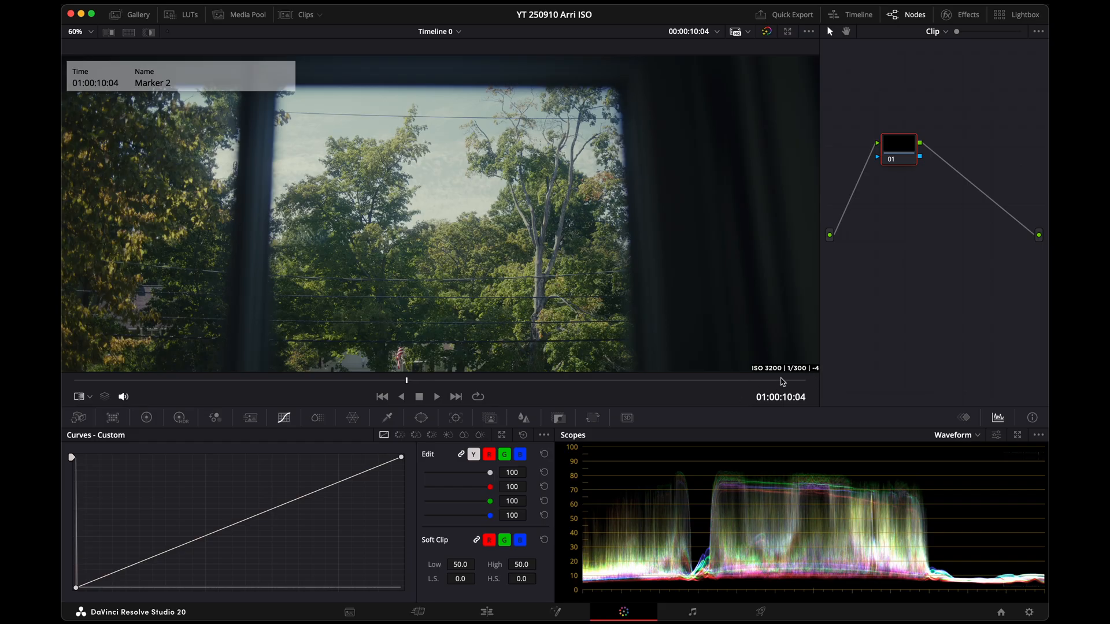
mouse_move(886, 188)
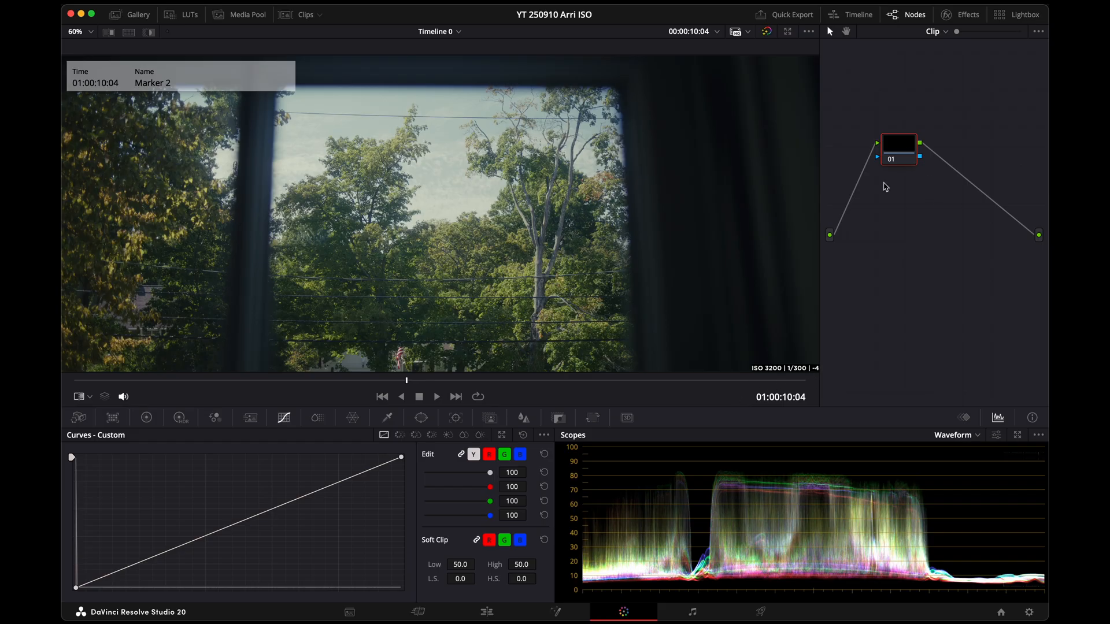
mouse_move(913, 340)
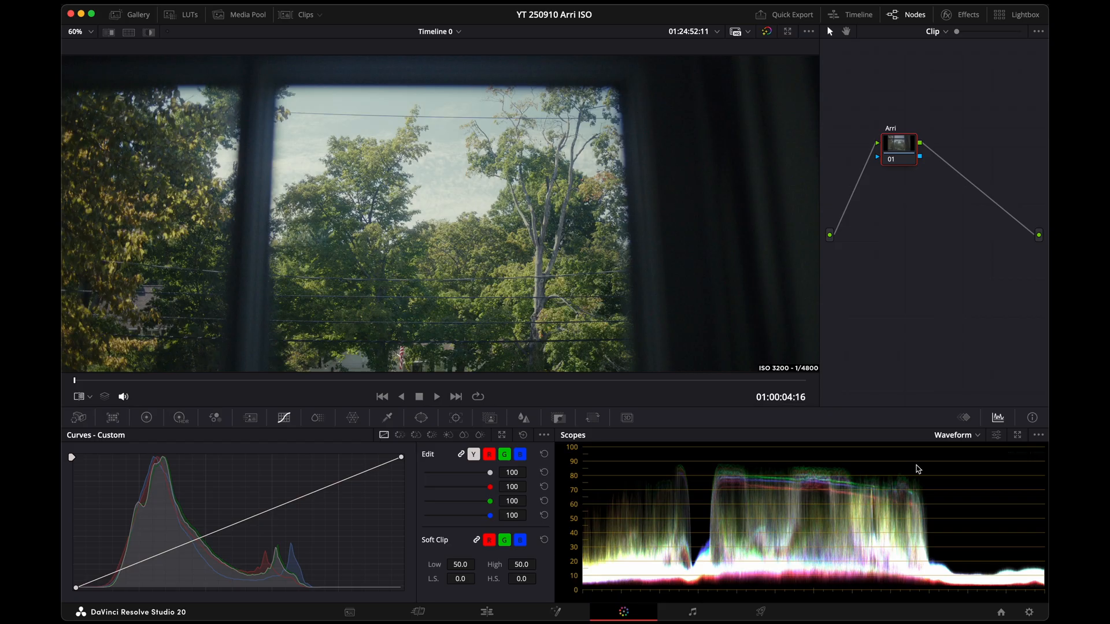
mouse_move(976, 462)
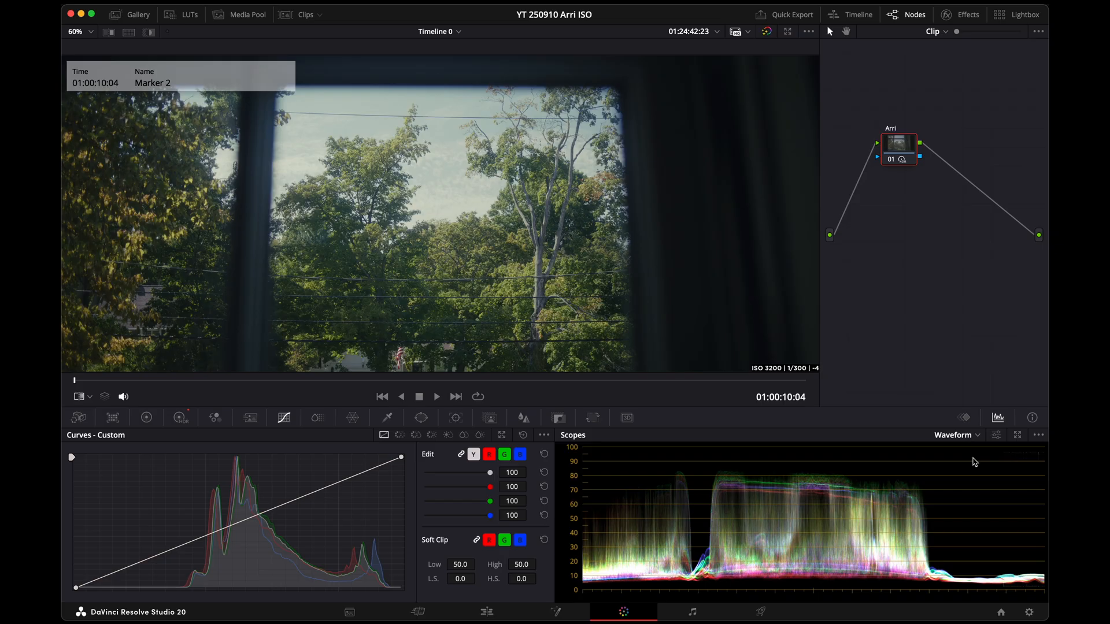
Return to the ISO 200 clip and toggle the still wipe against the ISO 3200 1/300 clip
left_click(381, 397)
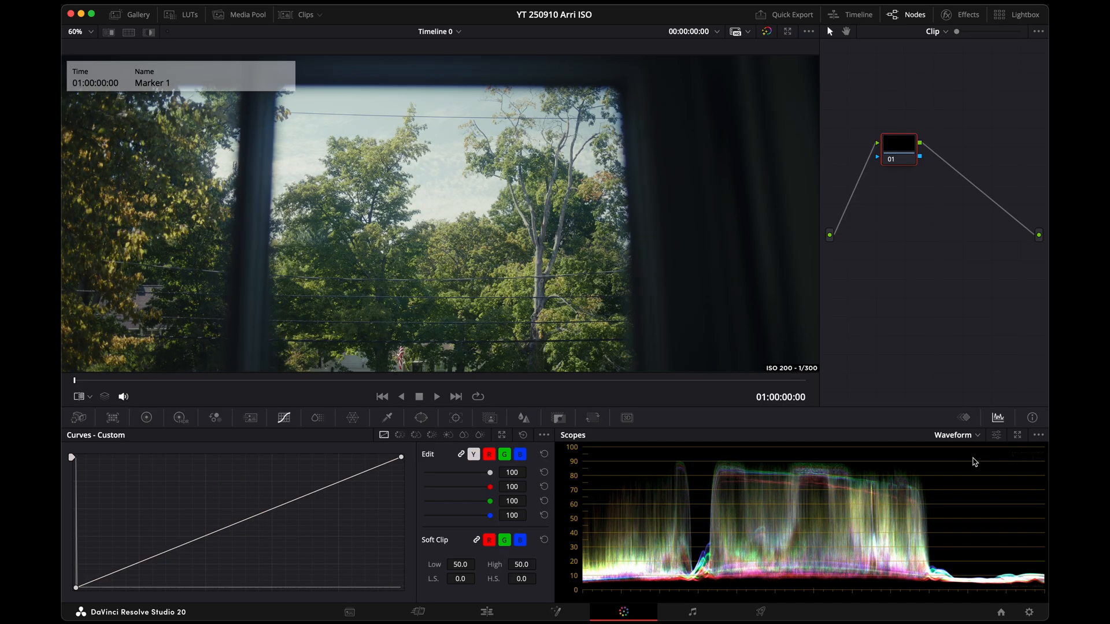
left_click(109, 33)
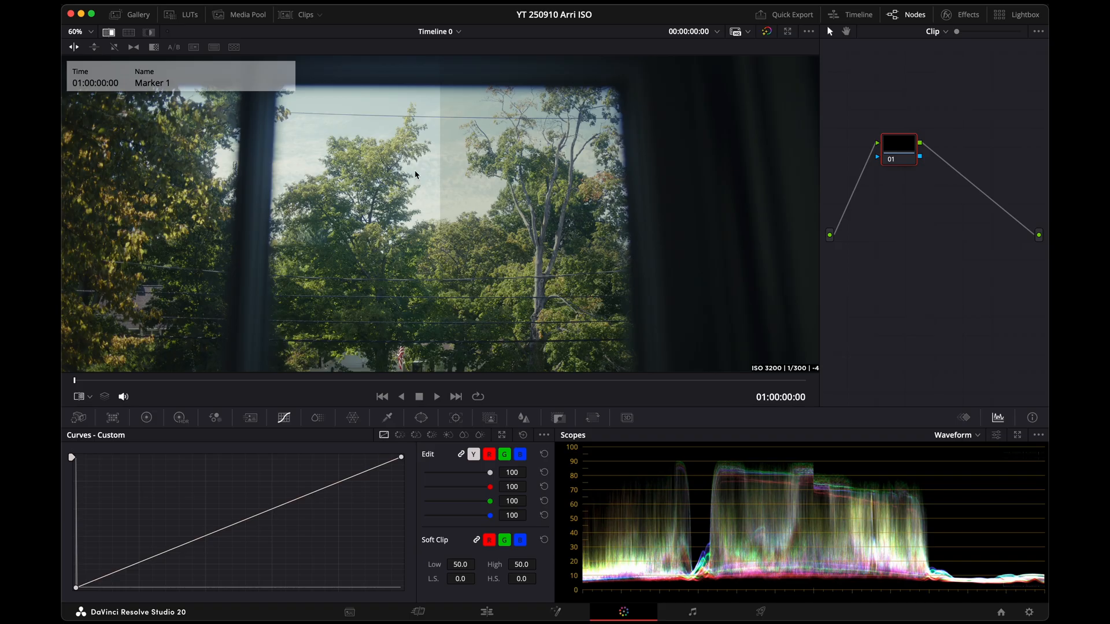
mouse_move(523, 158)
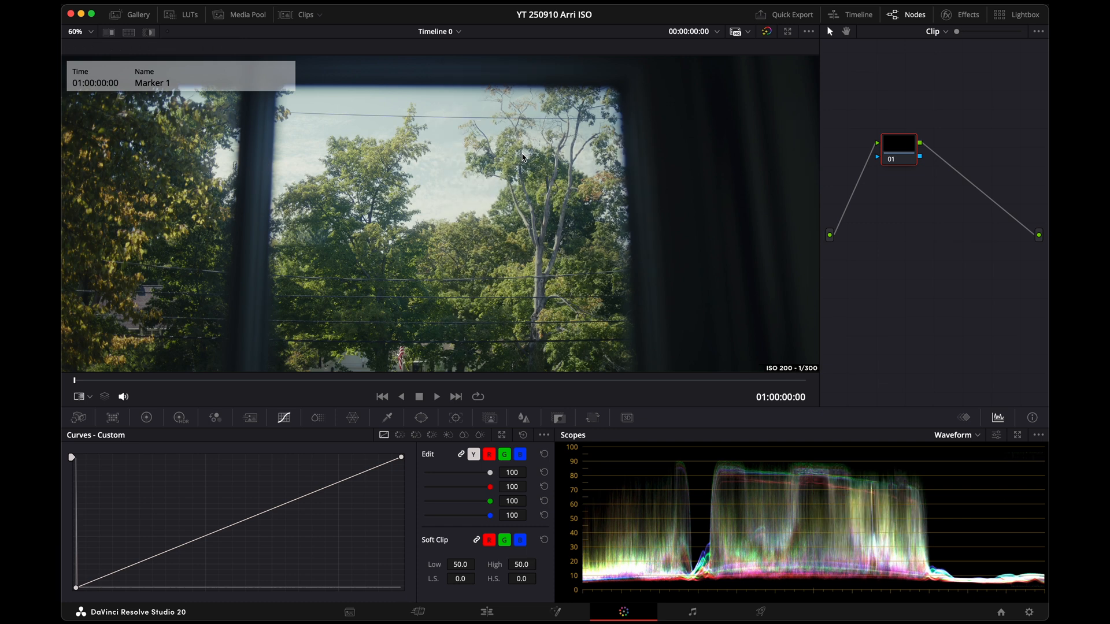
mouse_move(406, 266)
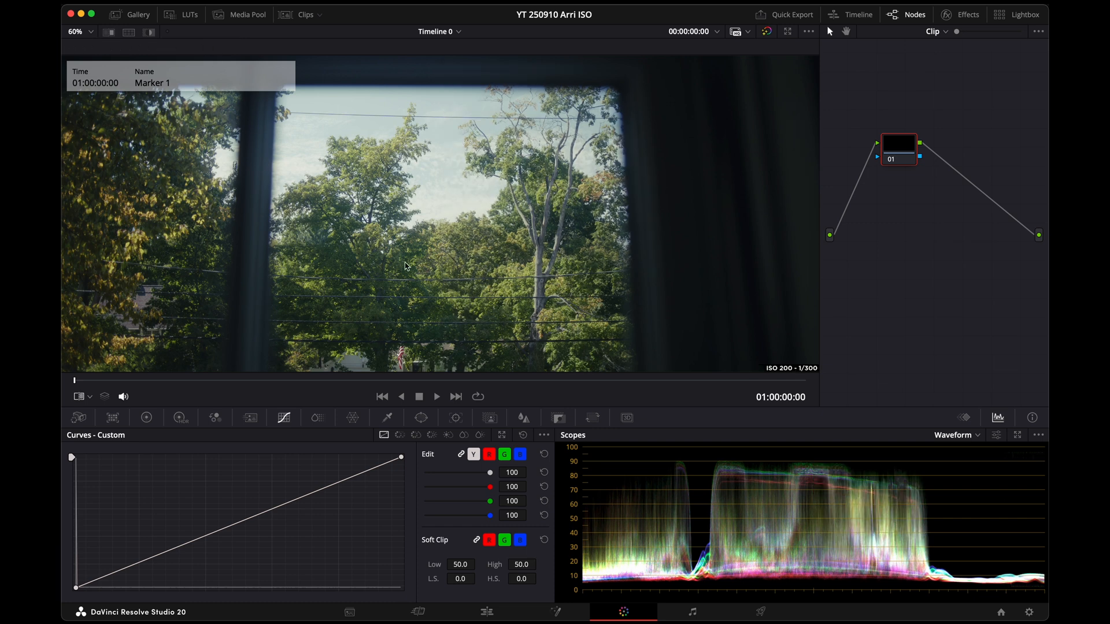
mouse_move(743, 204)
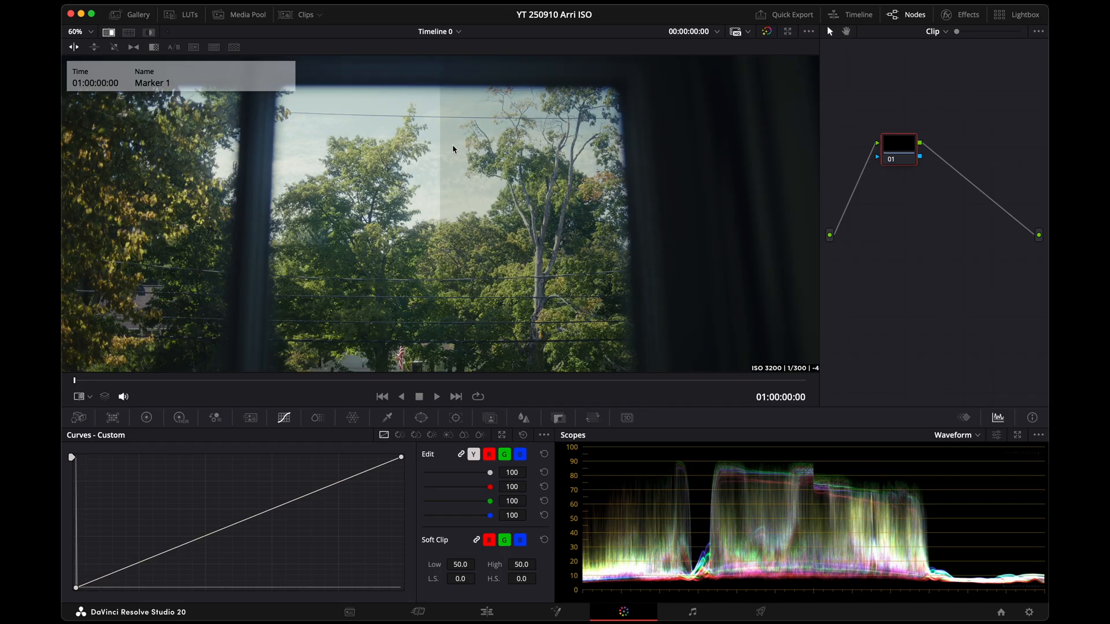
mouse_move(458, 147)
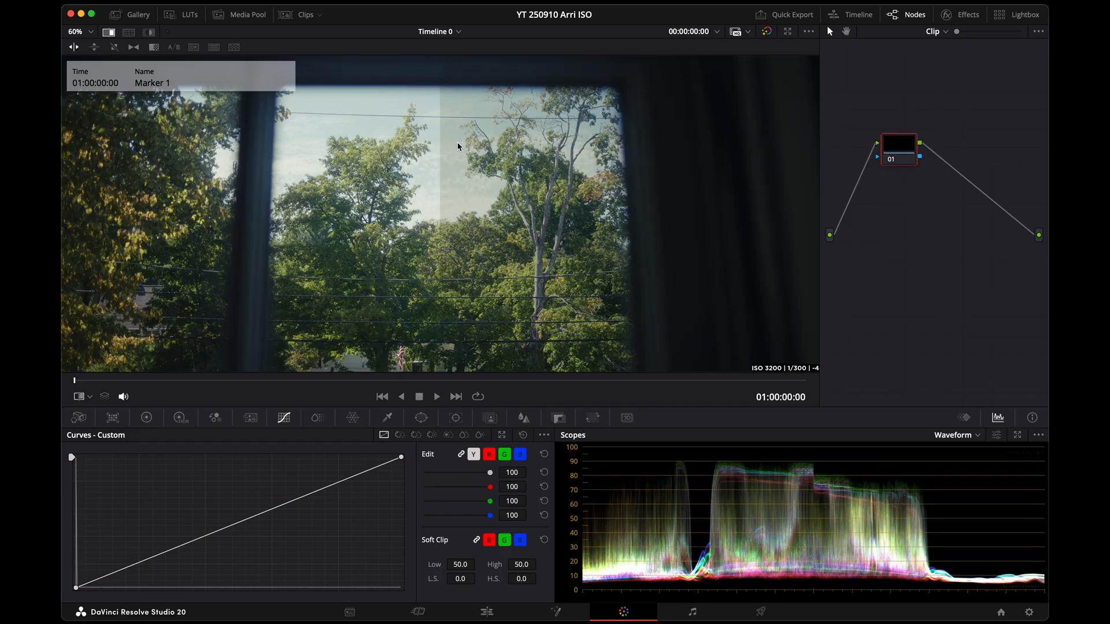
mouse_move(457, 188)
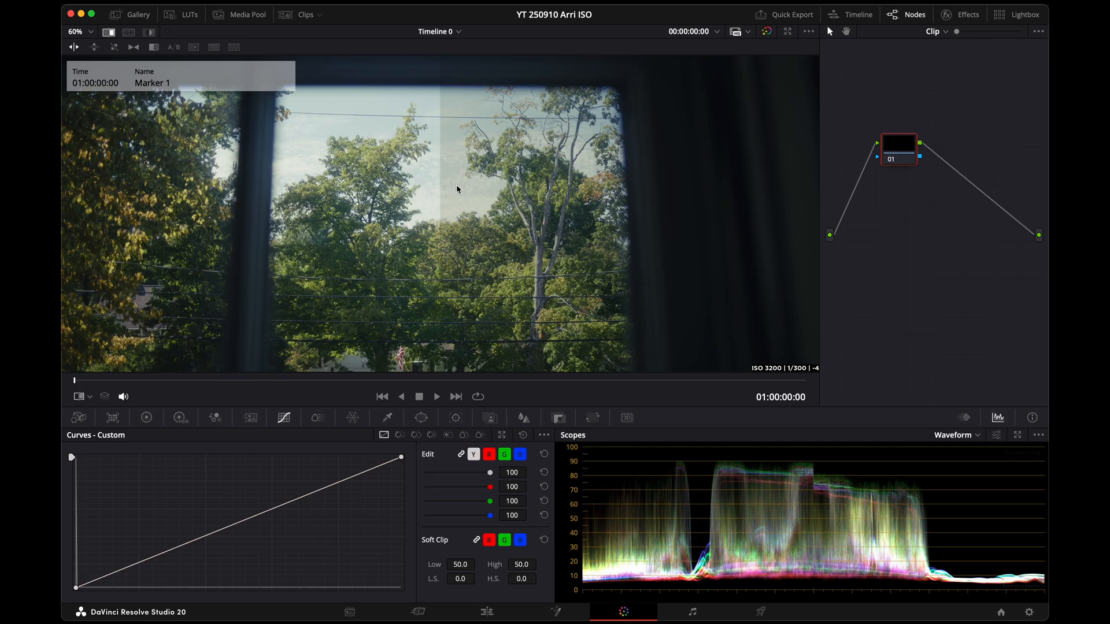
mouse_move(513, 154)
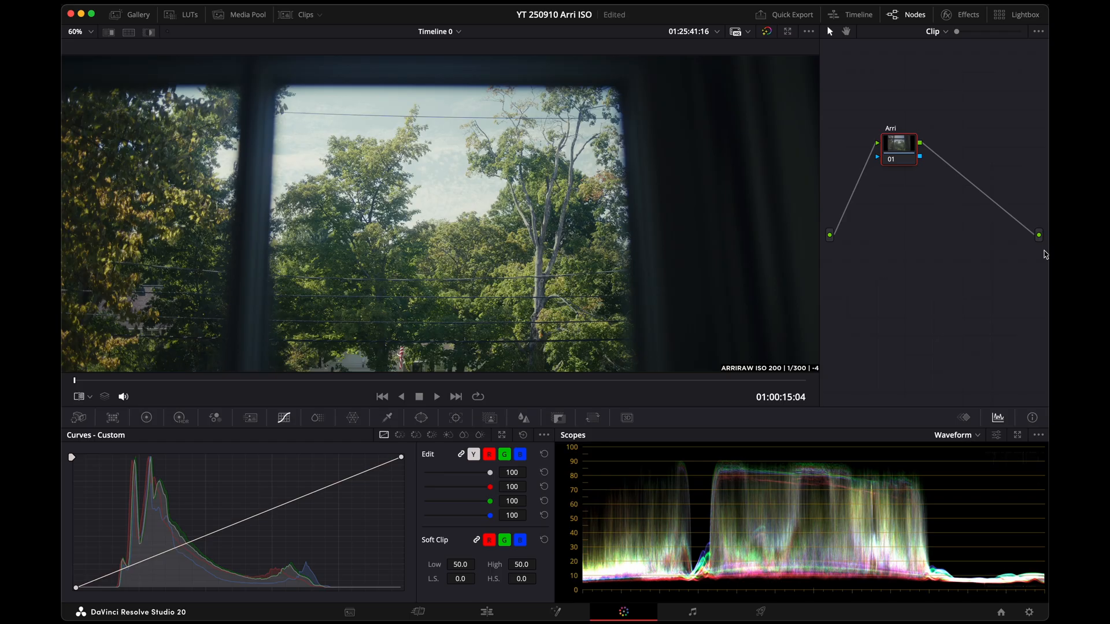
Load grade Version 1 from the node's Versions submenu and view the clip's Camera Raw decode settings
left_click(77, 418)
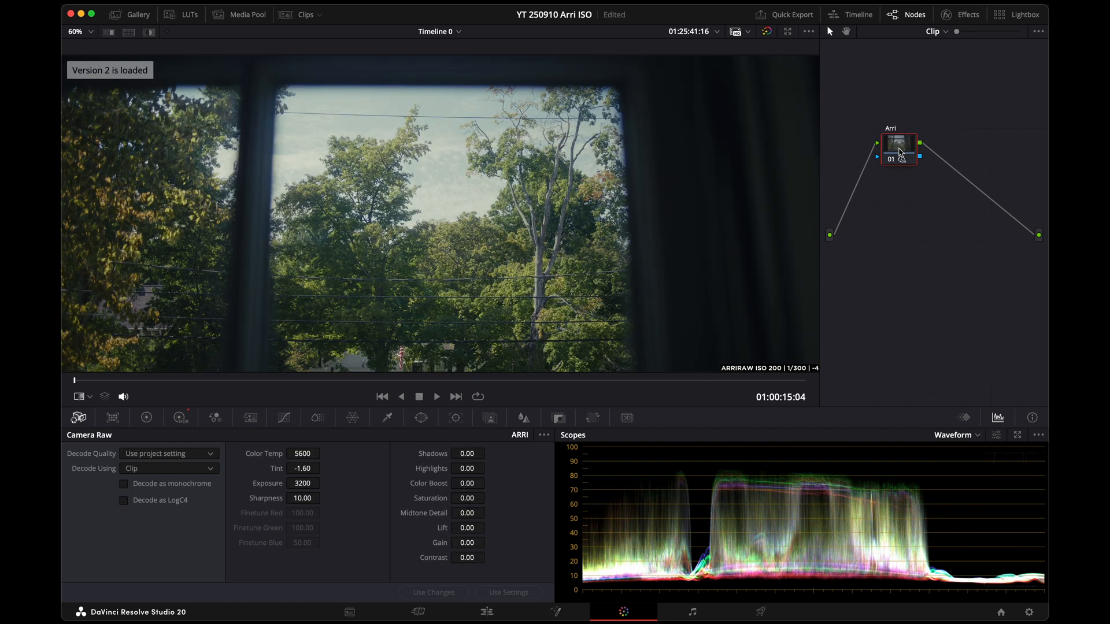
left_click(169, 469)
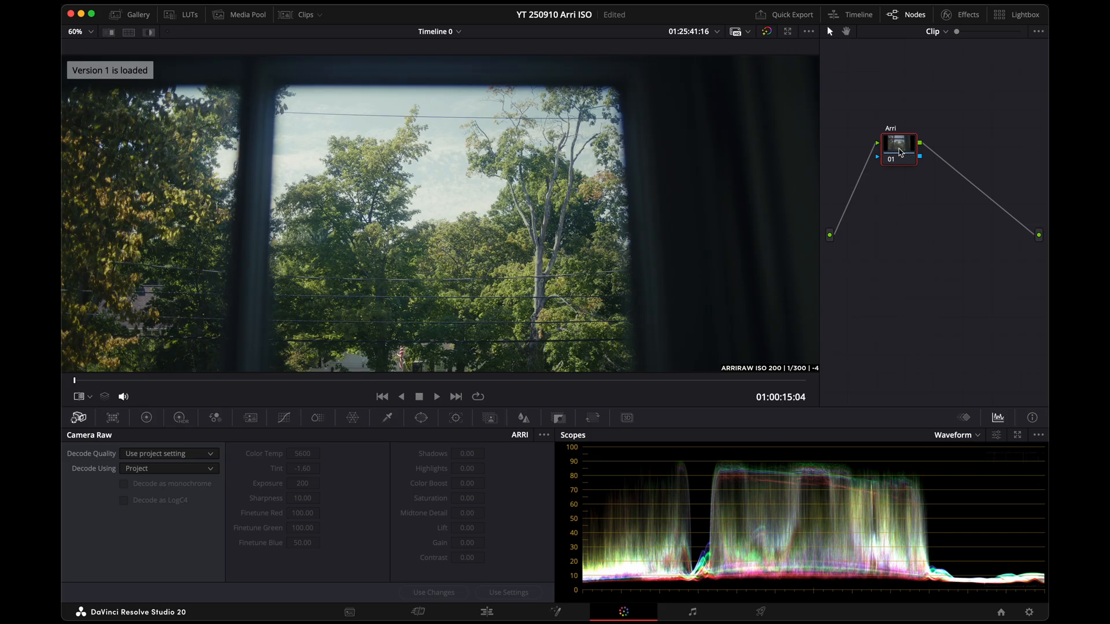
mouse_move(490, 175)
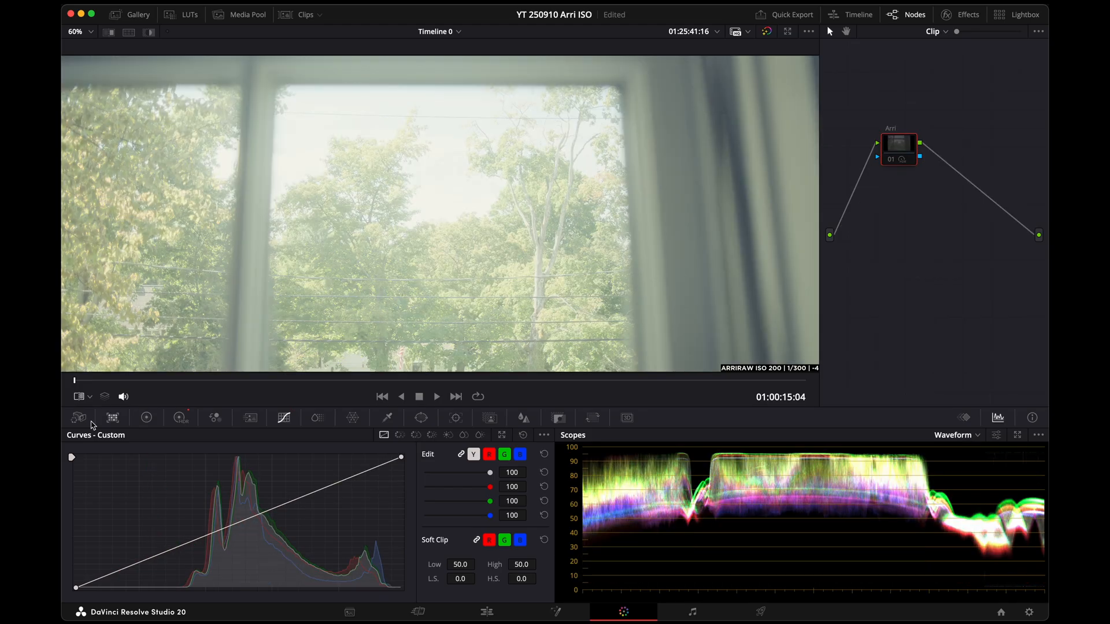
left_click(79, 418)
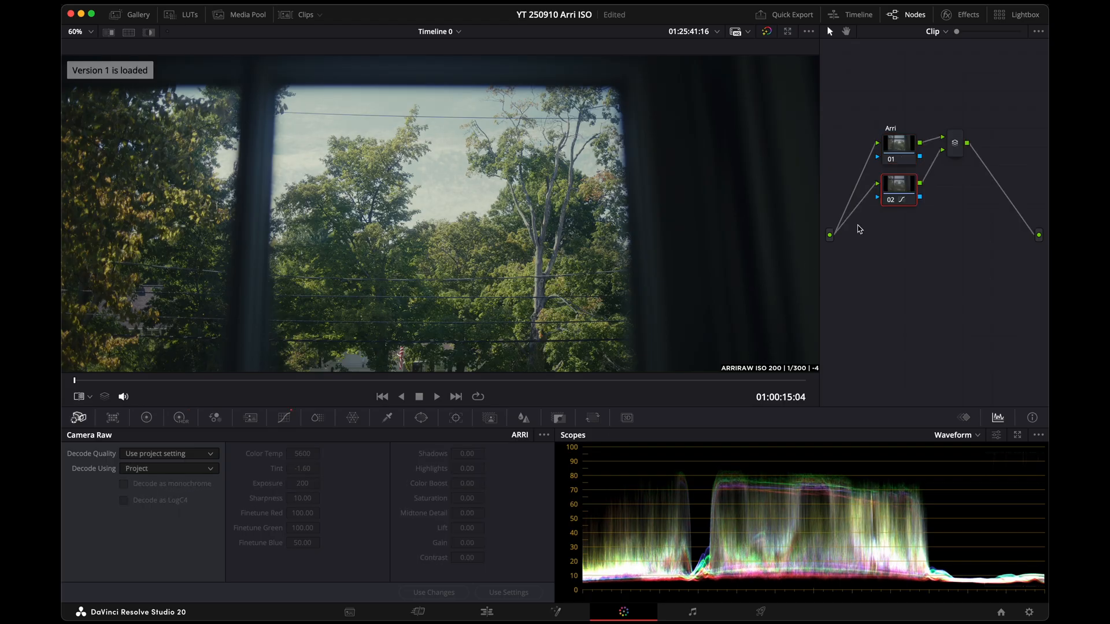
mouse_move(867, 298)
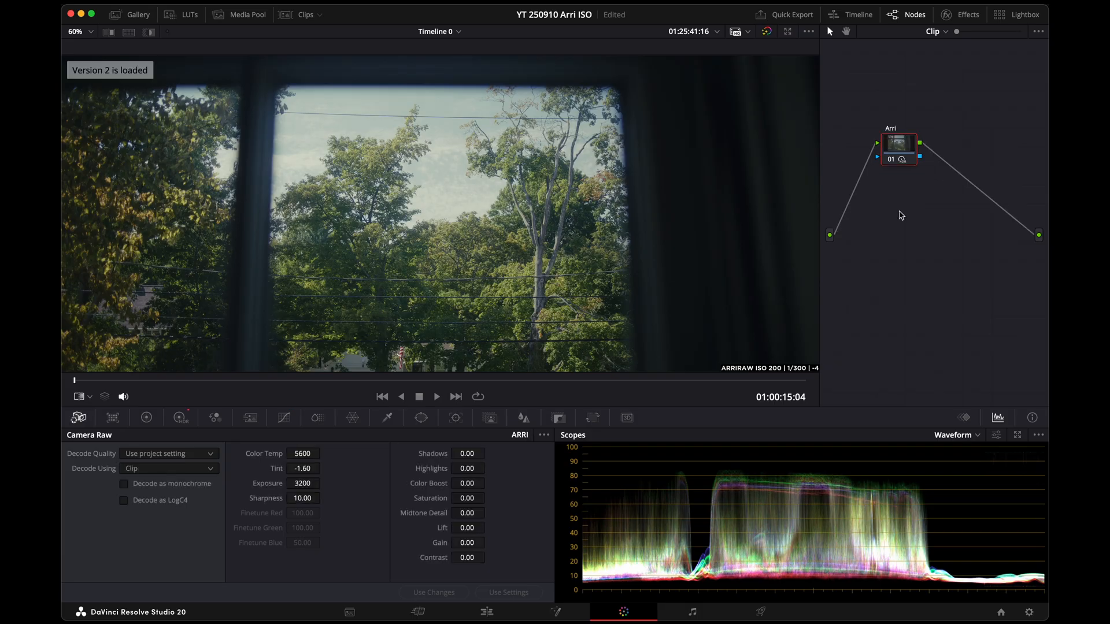
mouse_move(917, 266)
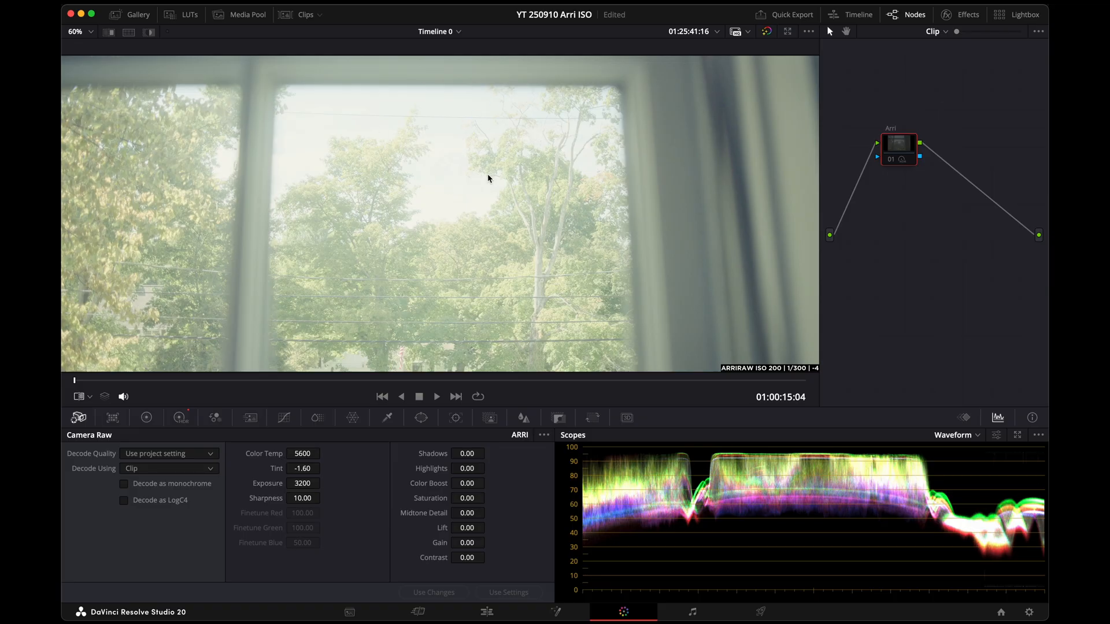
mouse_move(461, 103)
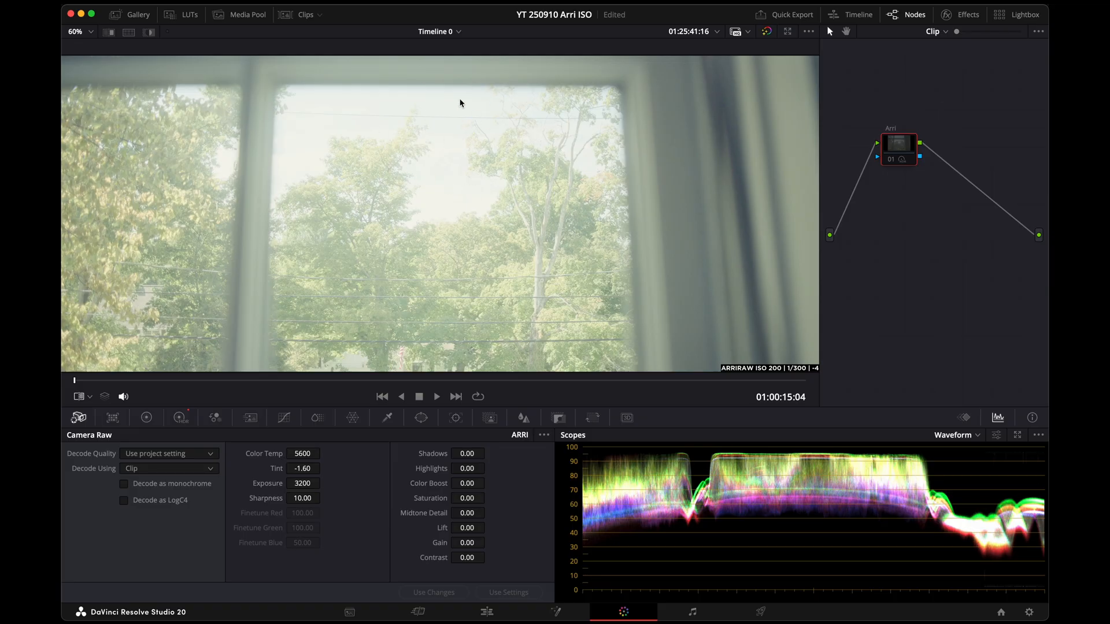
mouse_move(489, 417)
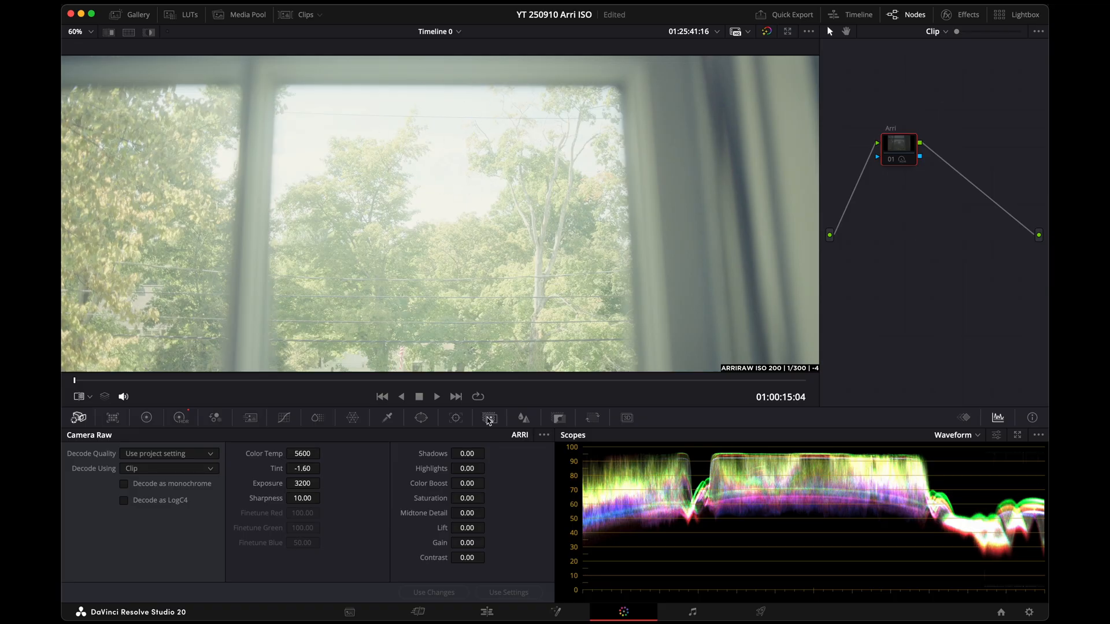
mouse_move(410, 206)
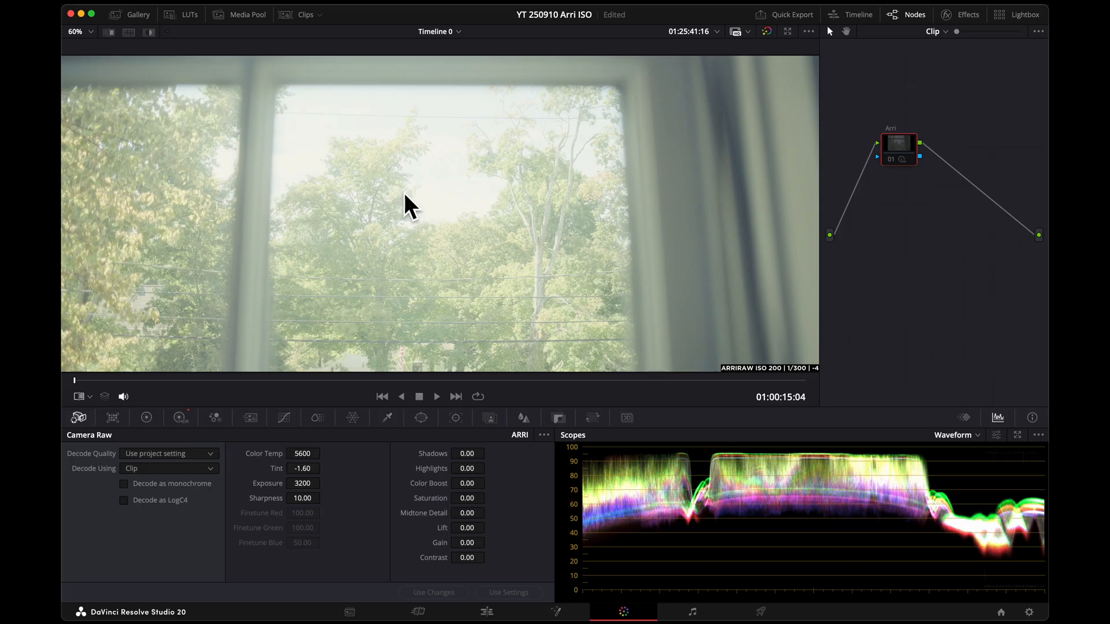
mouse_move(424, 191)
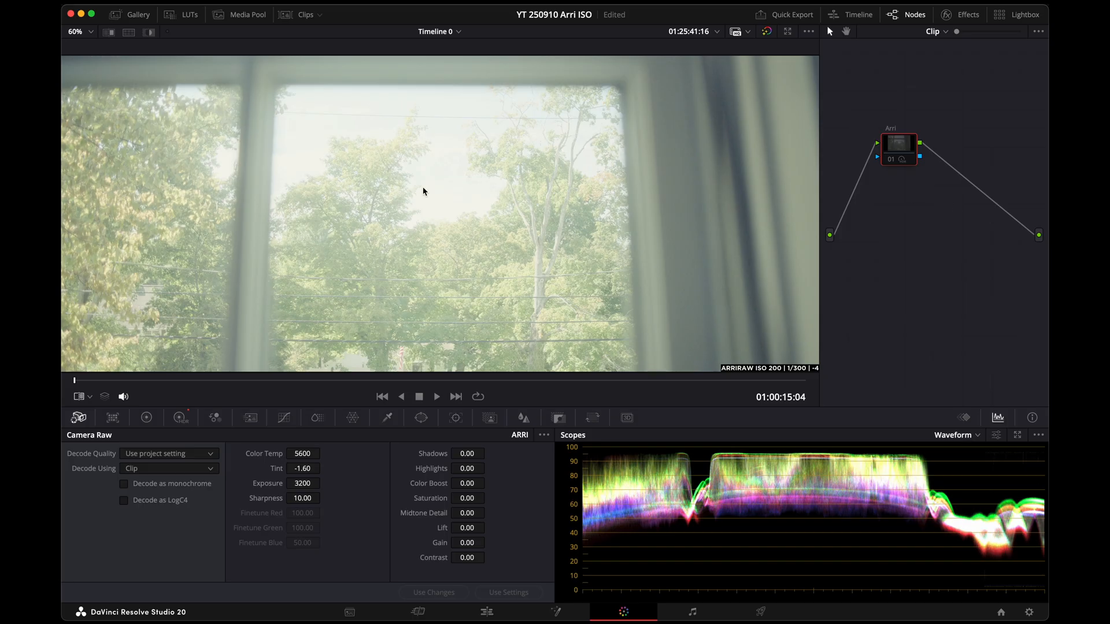
Bypass color grades and Fusion effects to show the flat, ungraded log image
left_click(767, 32)
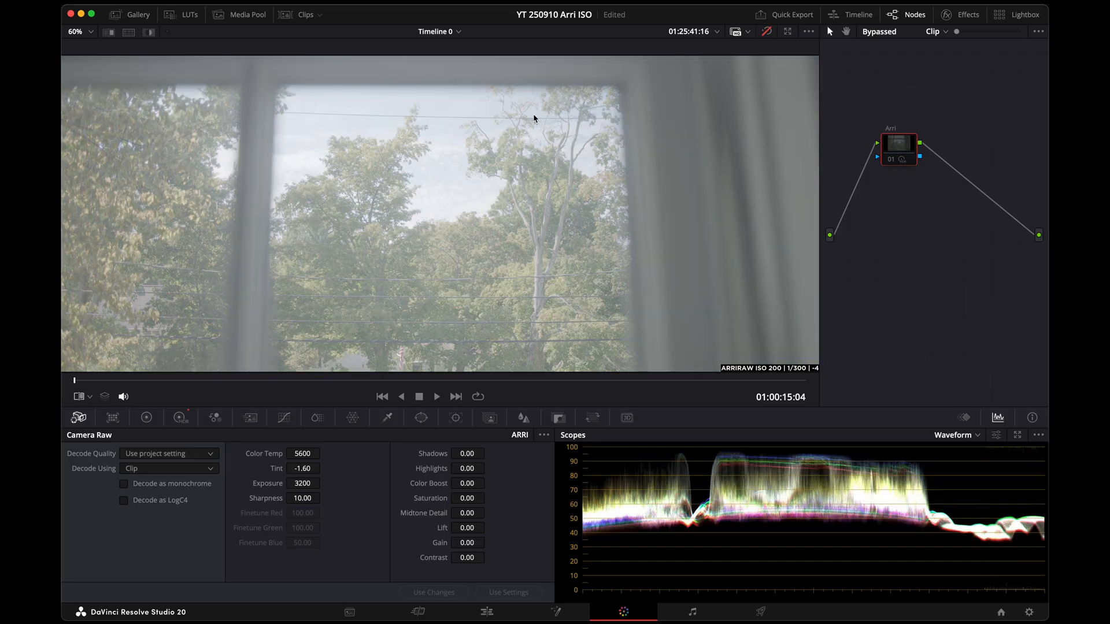
mouse_move(574, 117)
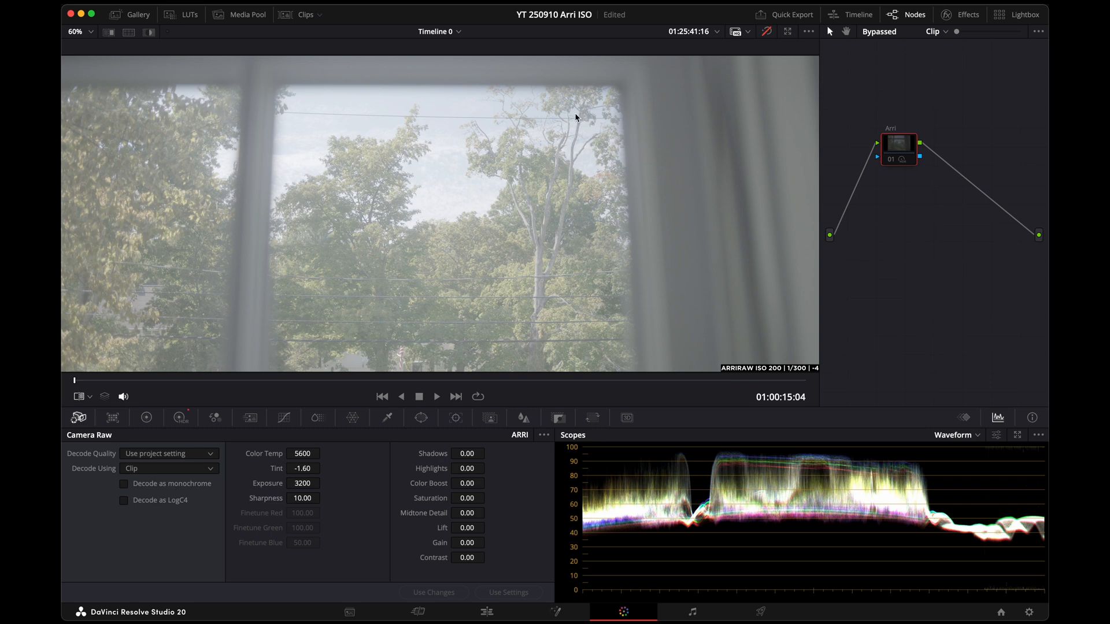
mouse_move(903, 456)
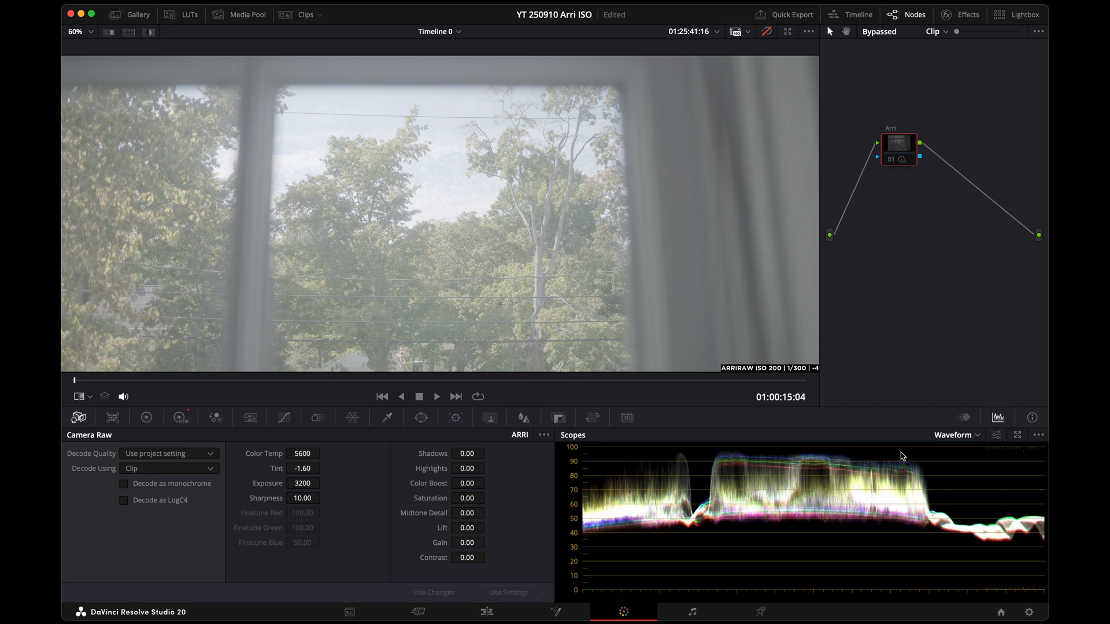
mouse_move(705, 456)
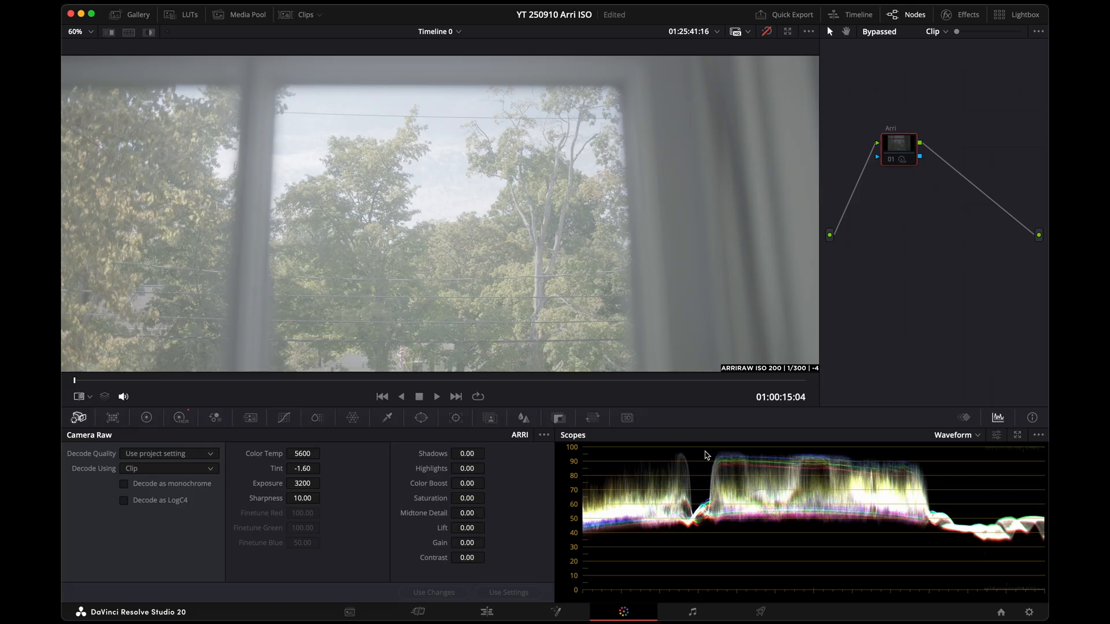
mouse_move(945, 235)
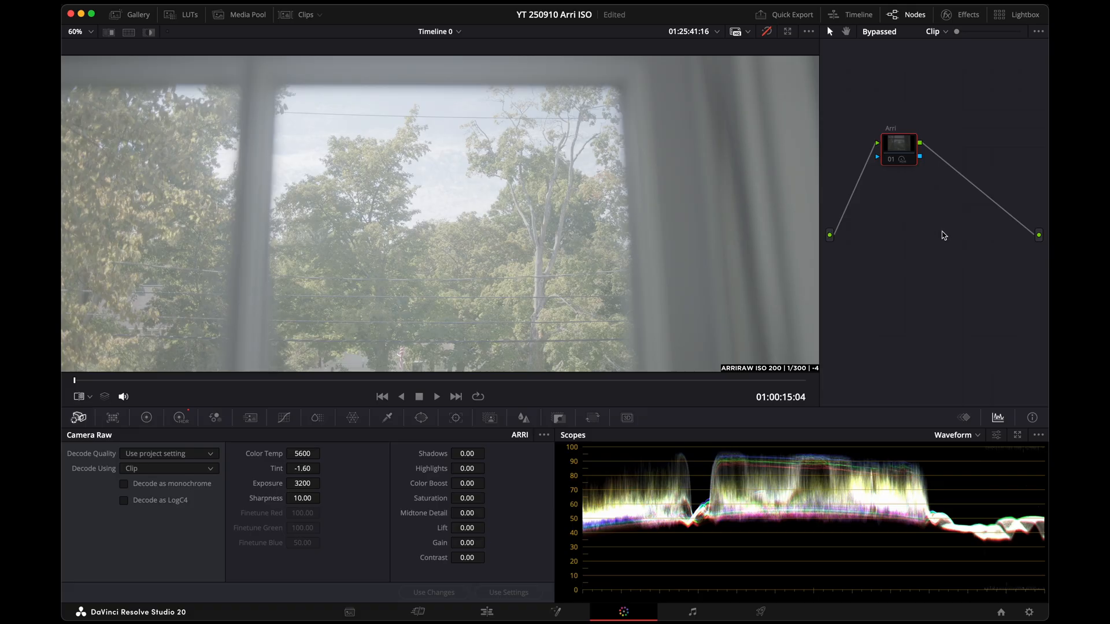